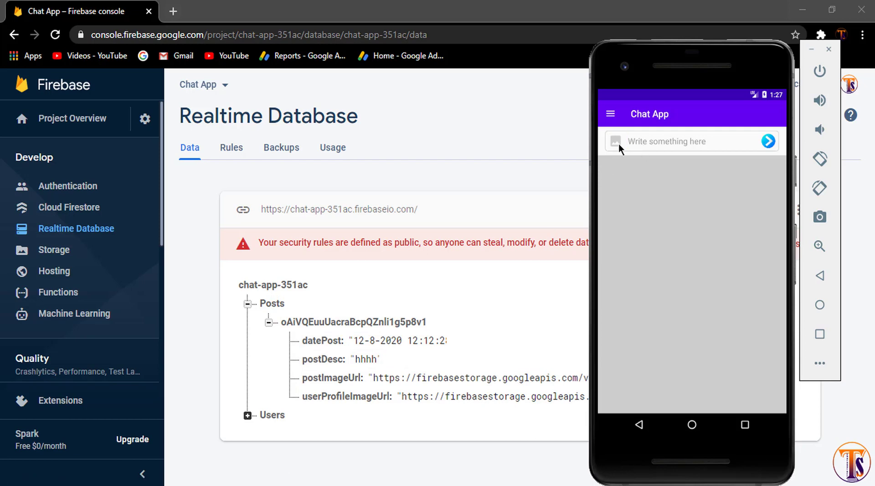
Attach a picture, describe it as "new pic" and publish the post
left_click(615, 141)
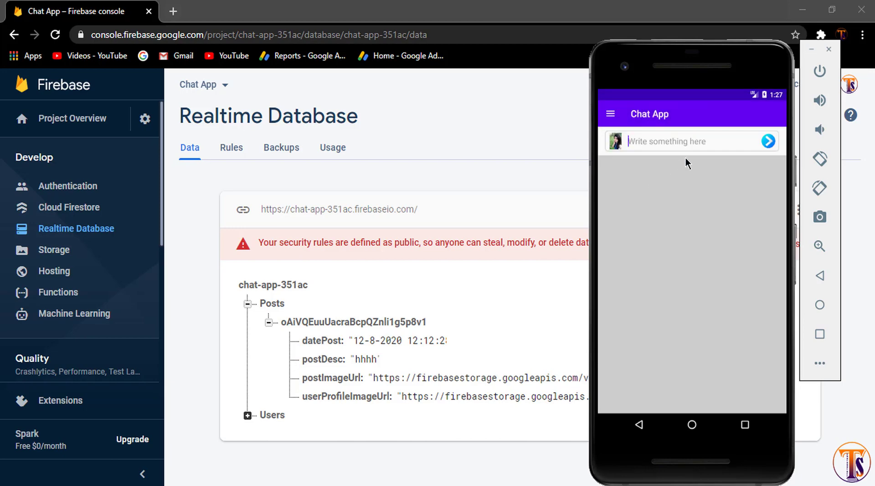
type("new")
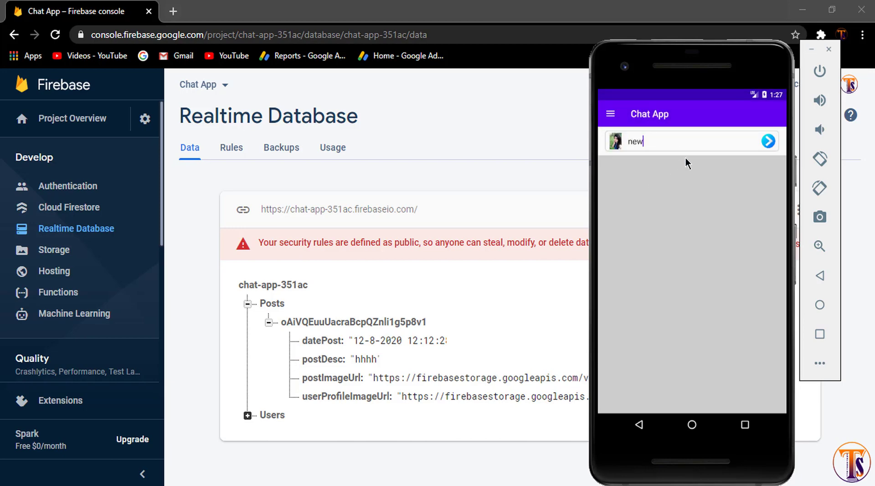
type("pic")
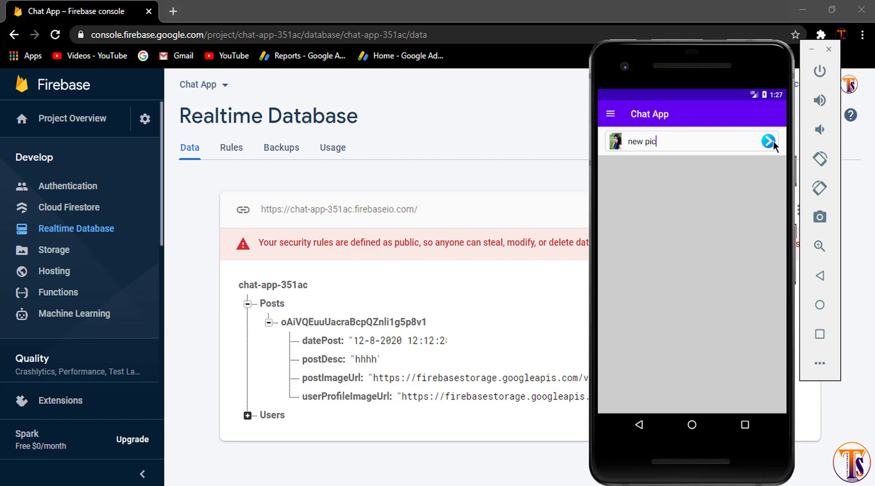
left_click(768, 140)
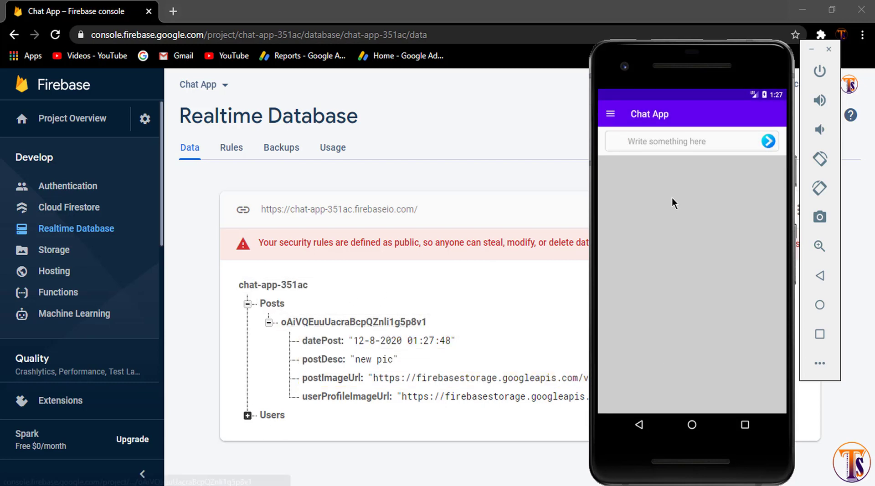
mouse_move(618, 149)
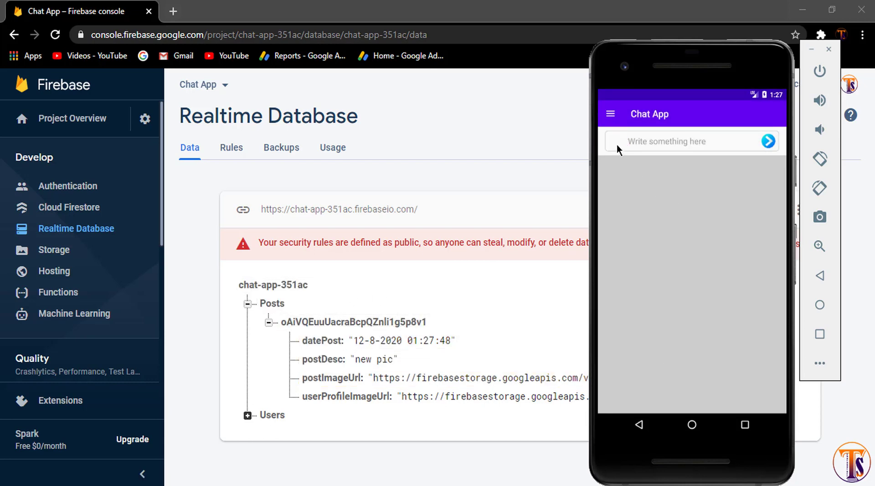
mouse_move(596, 163)
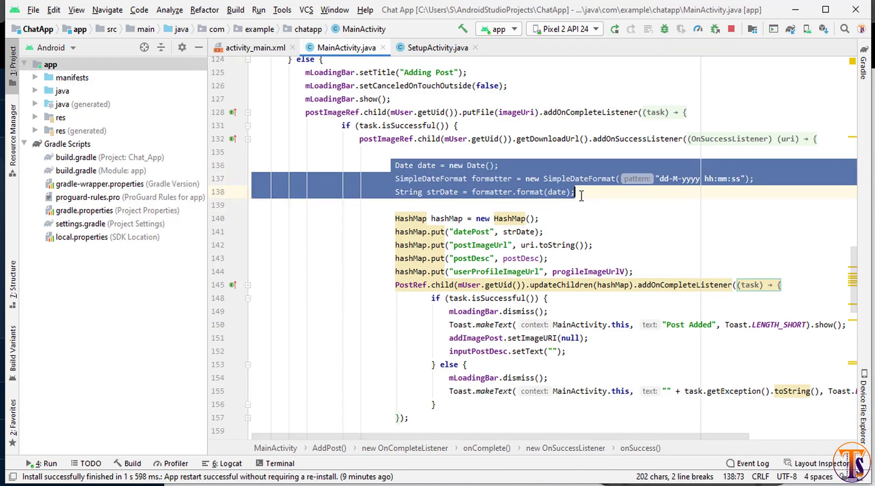
Move the strDate lines above putFile and key the image upload and download lookup by uid+strDate
key("Delete")
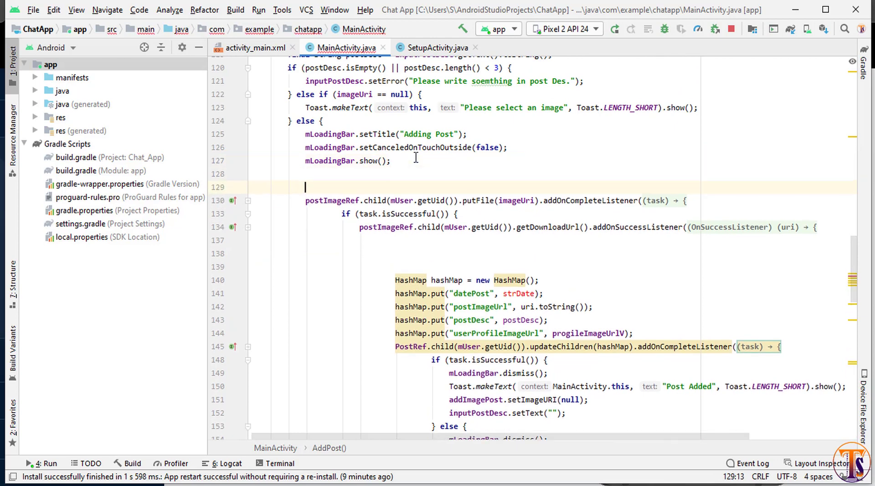
mouse_move(319, 180)
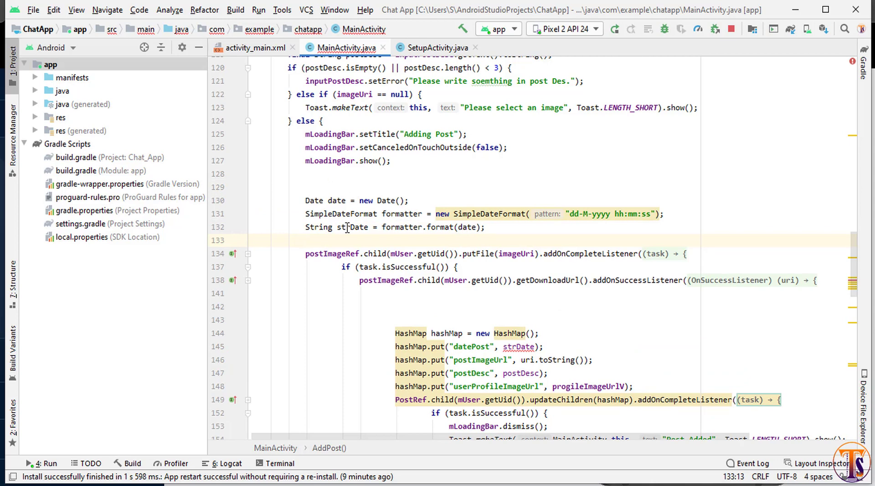
double_click(351, 227)
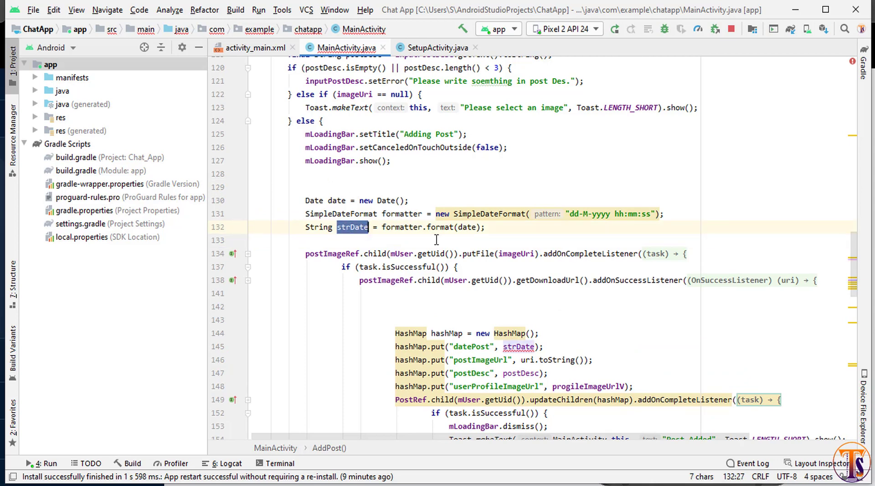
left_click(452, 254)
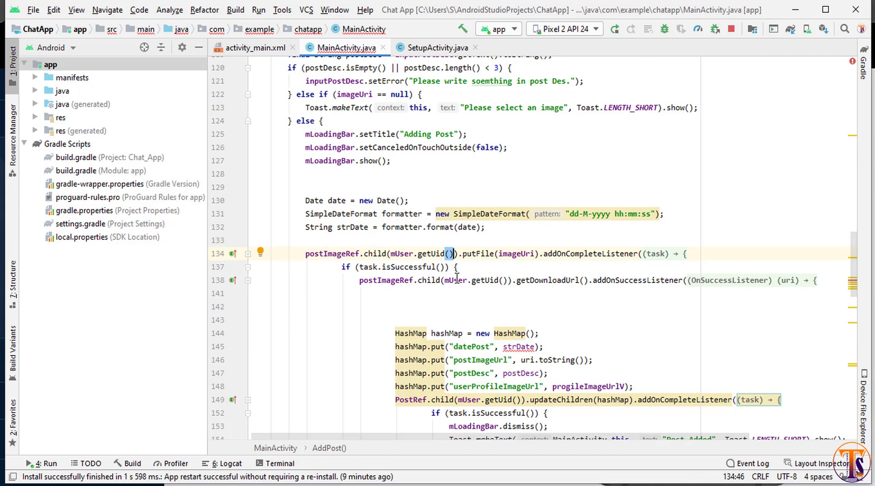
type("+strDate")
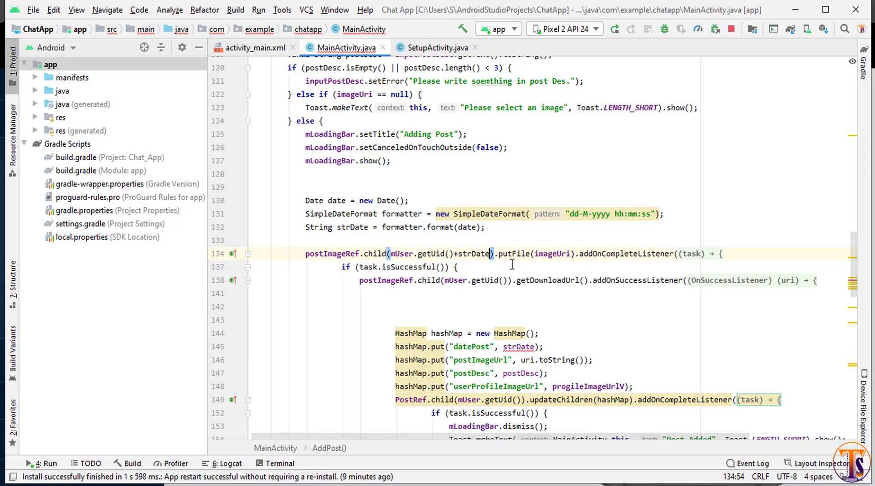
double_click(473, 254)
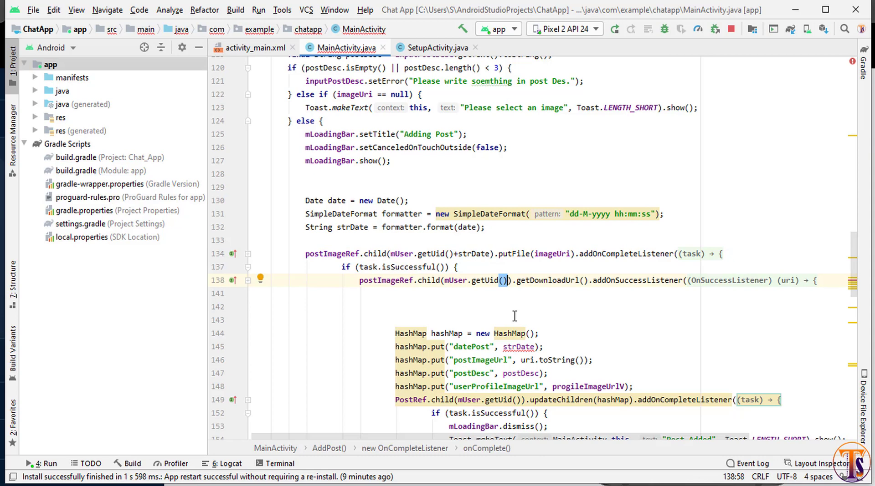
type("+strDate")
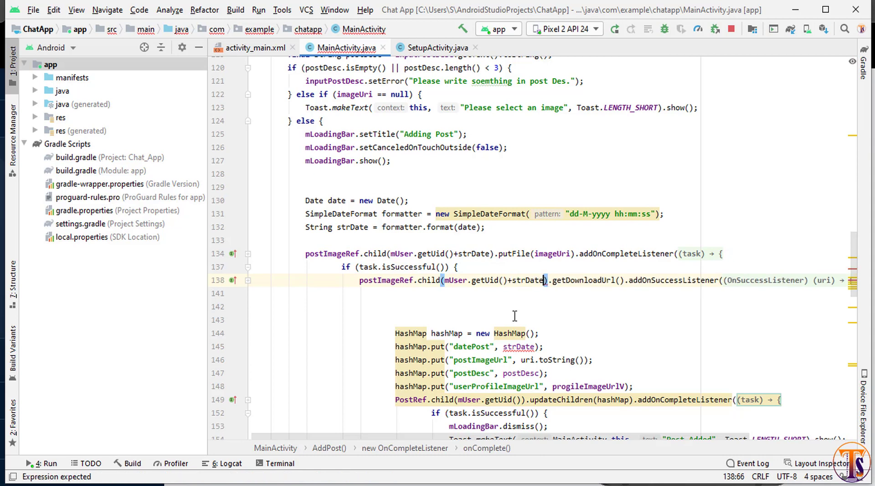
Key the post record by uid+strDate as well and reformat the code
scroll("down", 3)
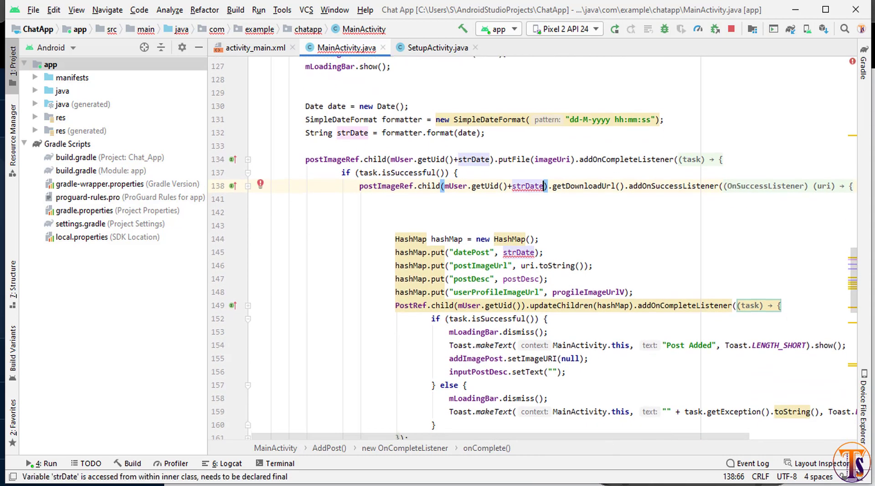
scroll("down", 3)
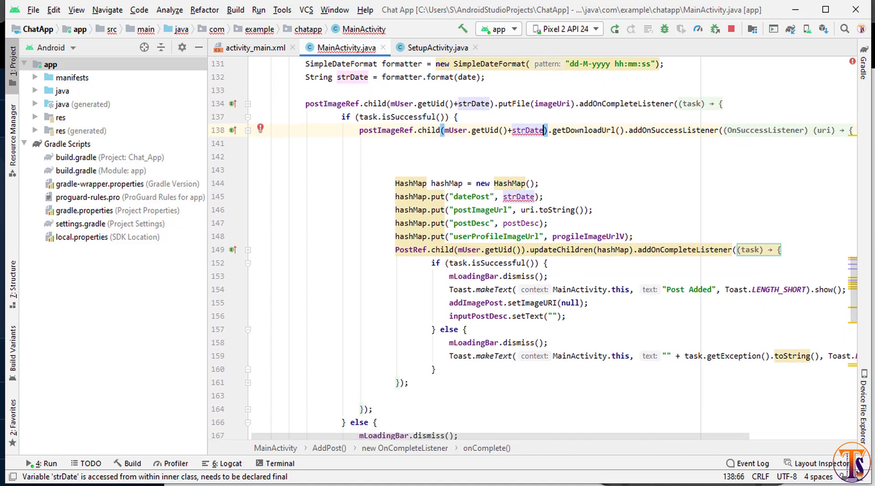
scroll("down", 3)
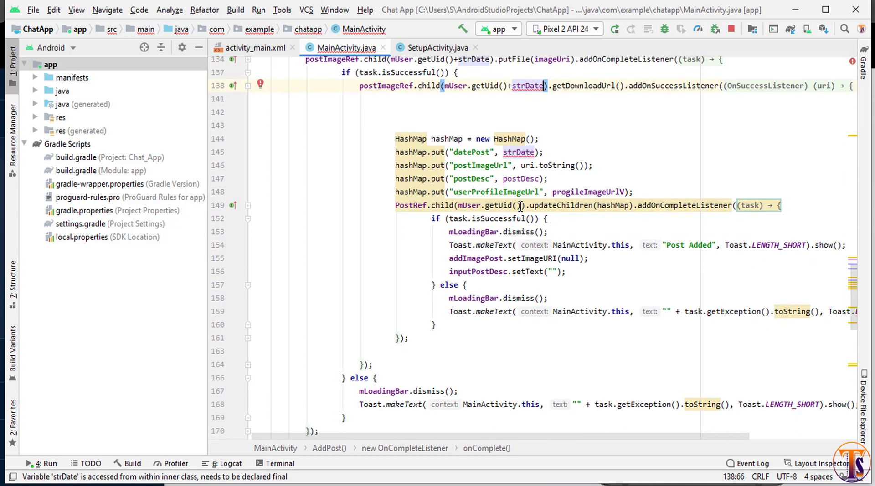
left_click(525, 205)
type("+strDate")
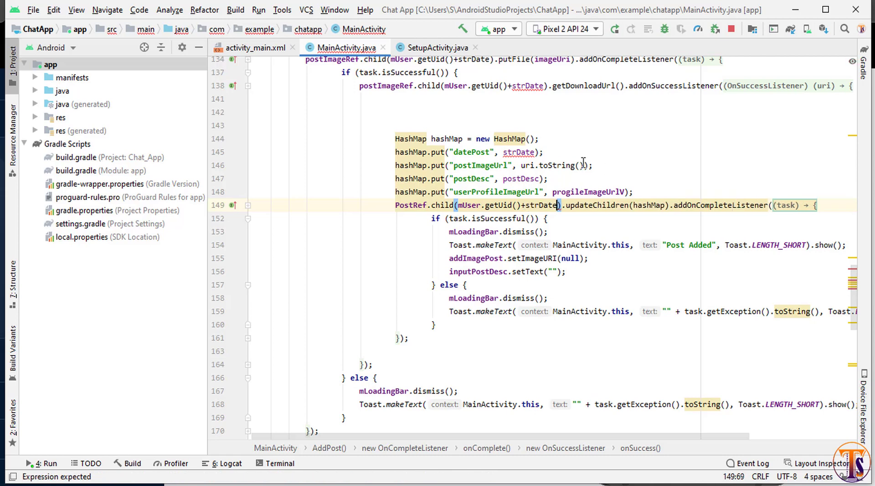
left_click(518, 152)
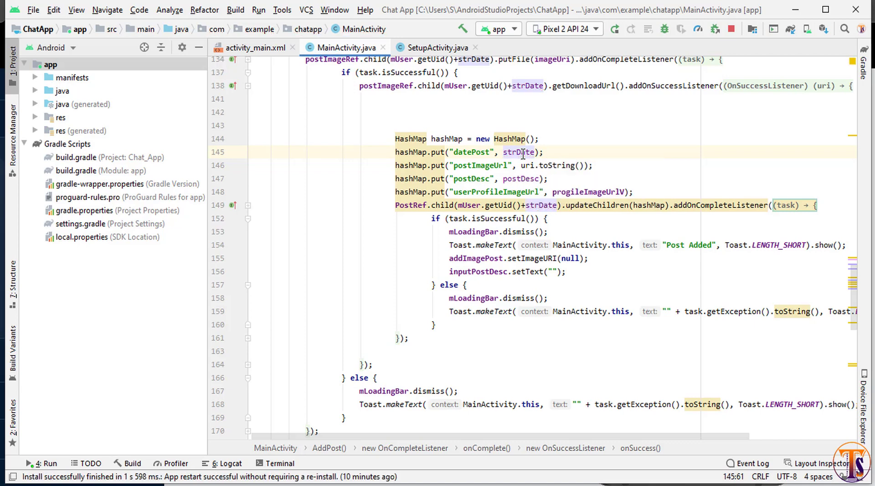
key("ctrl+alt+l")
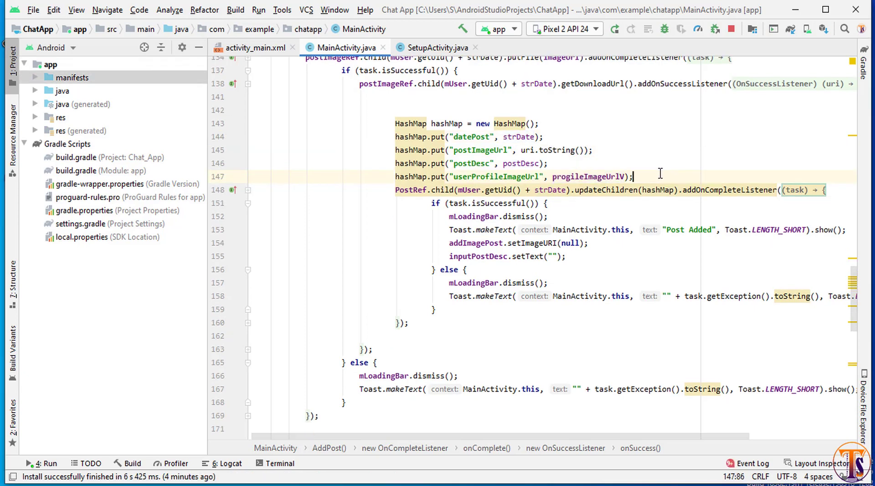
Add hashMap.put("username", usernameV) to the post's data map
key("enter")
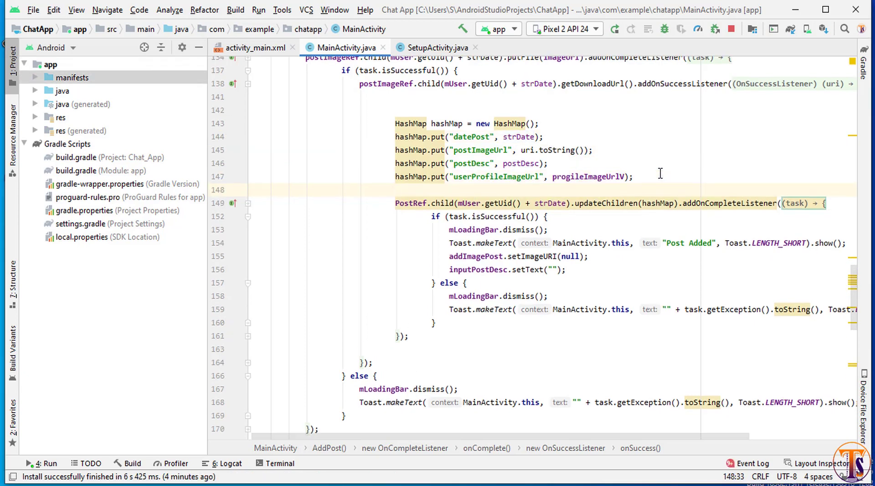
type("hashMap.put(\"user\")")
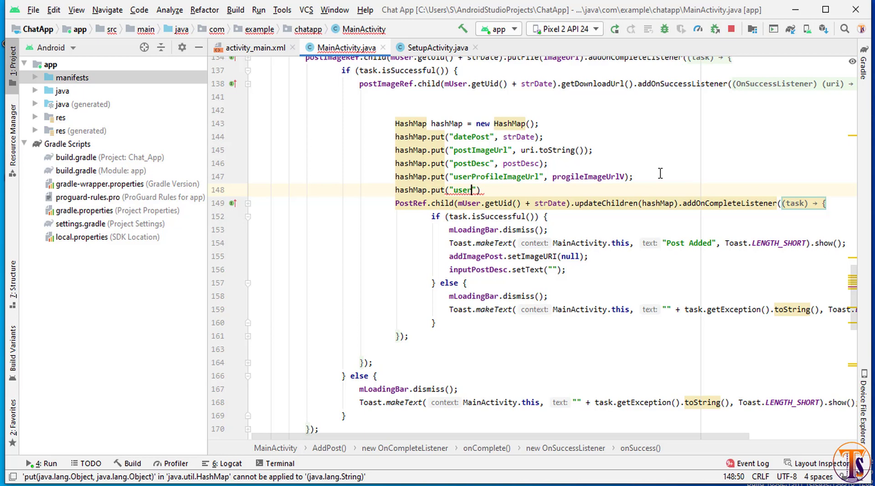
type("name")
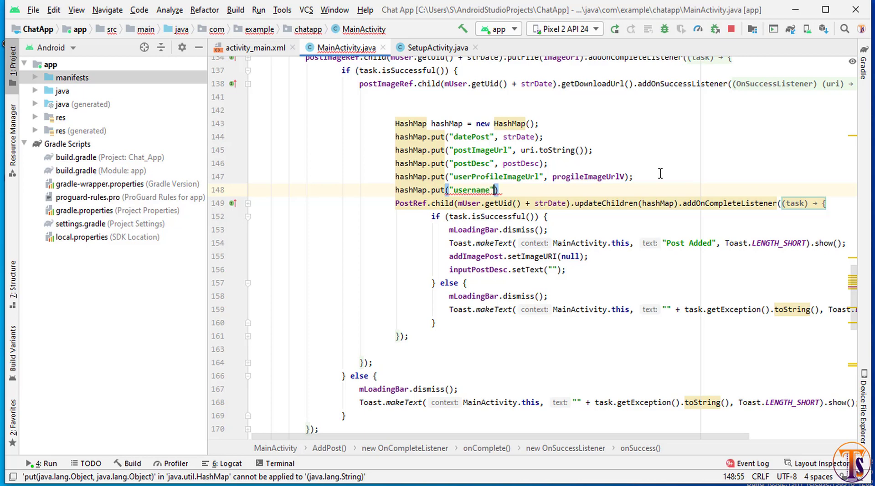
type(",")
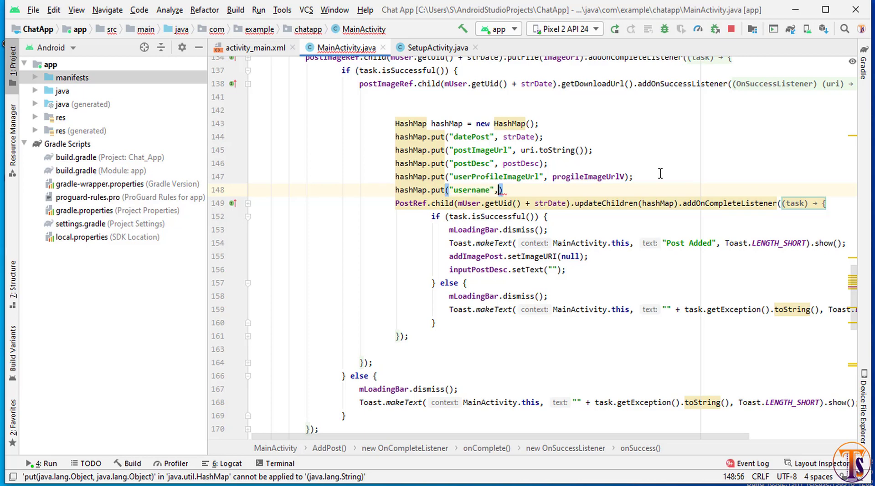
type("usernameV")
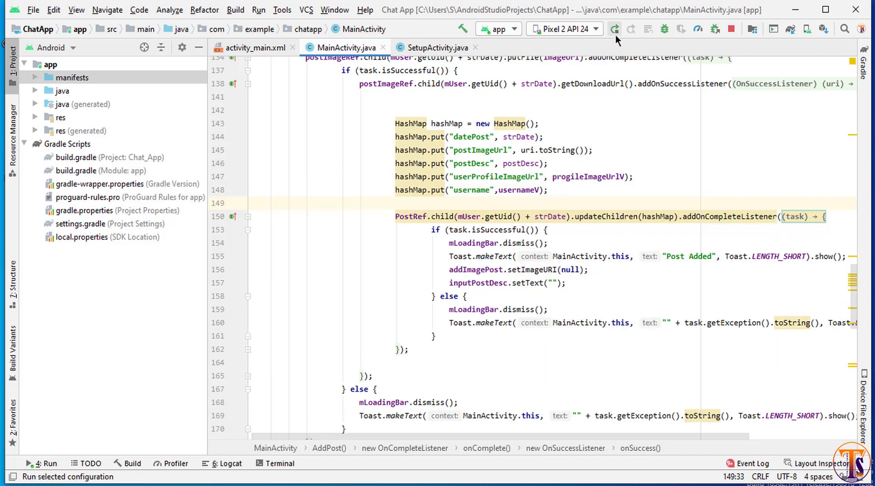
Rerun the app and attach a photo from recent files to a new post
left_click(614, 28)
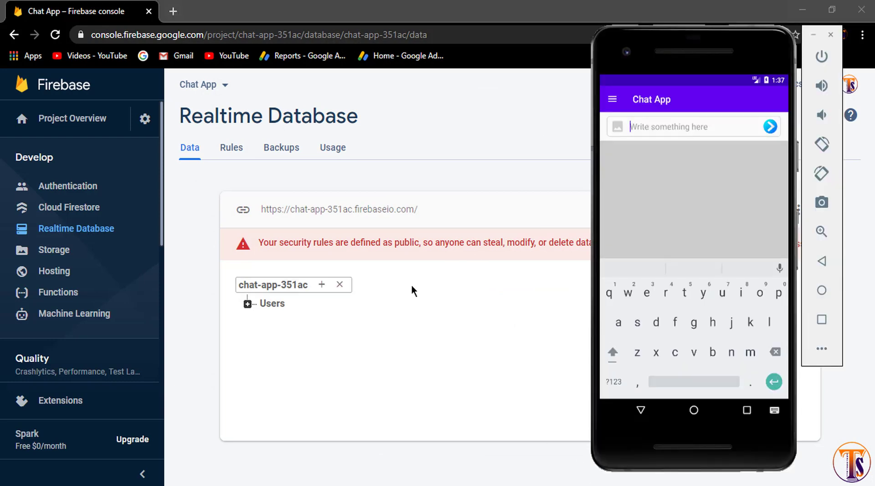
left_click(641, 412)
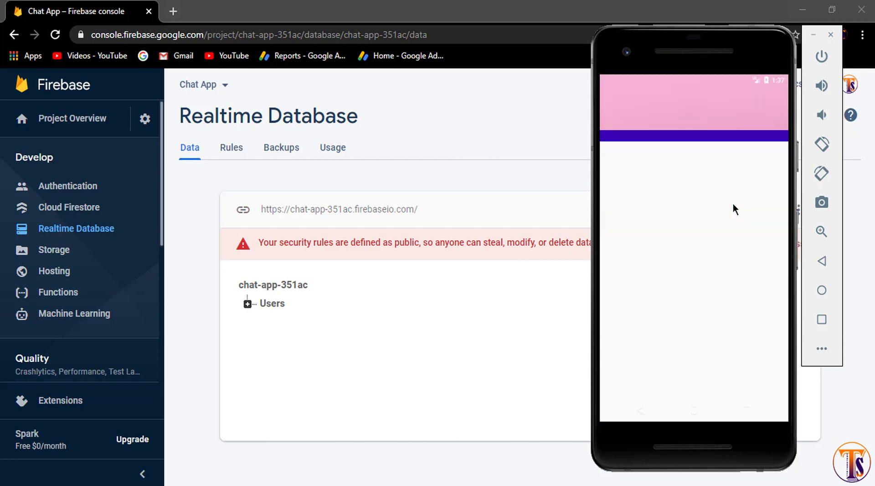
left_click(691, 127)
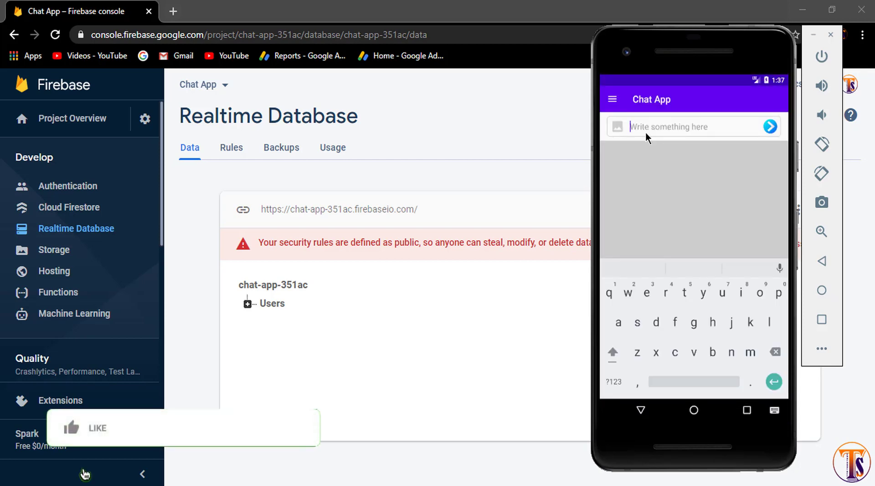
left_click(97, 428)
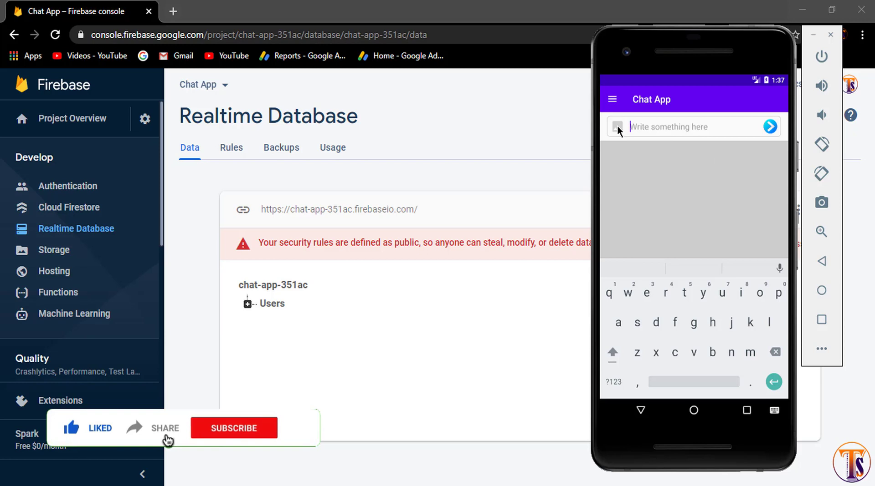
left_click(233, 428)
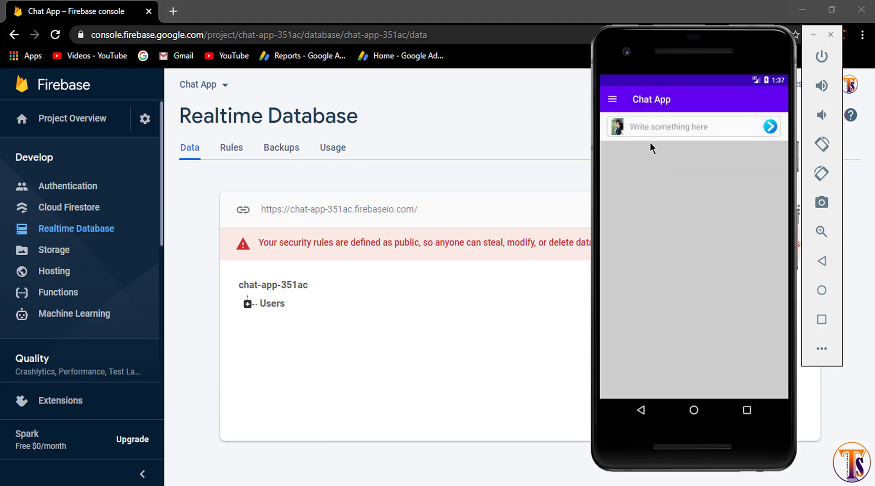
Publish the post with text sdjkfks and inspect its description in the Posts node
type("sdjkfks")
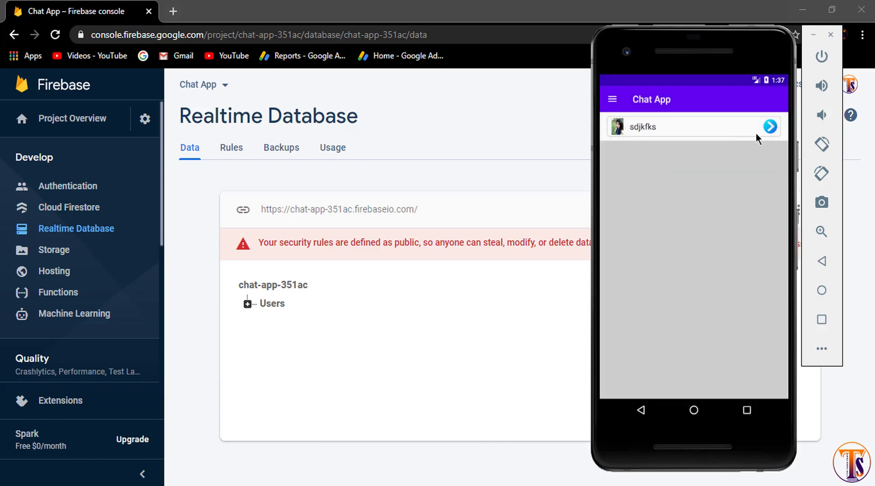
left_click(770, 127)
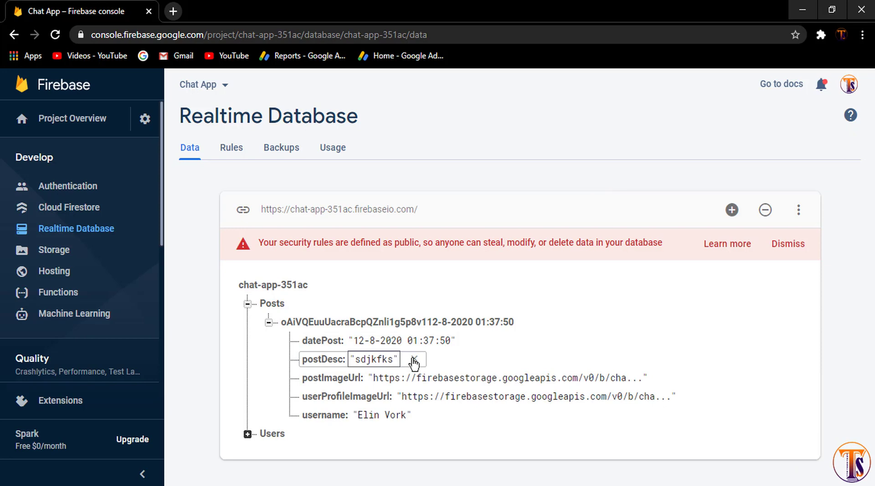
left_click(382, 415)
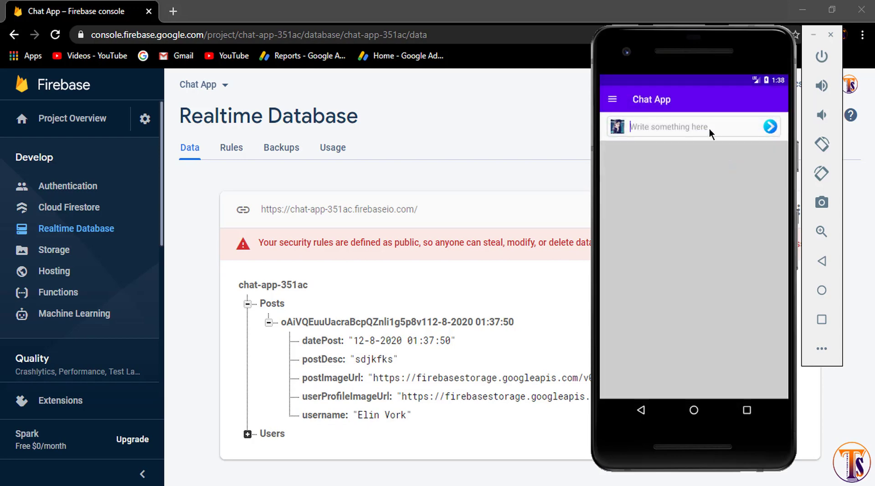
Publish a second post with text jsdhfjks and view it in the Posts node
type("jsdhfjks")
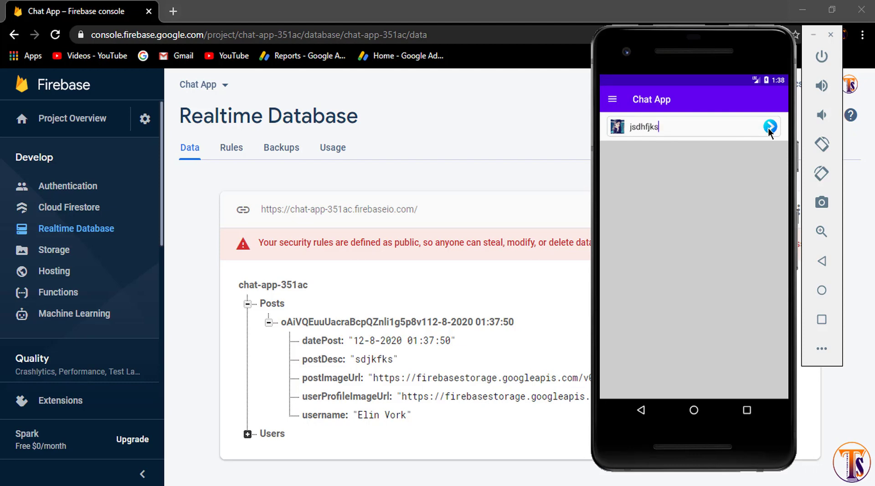
left_click(769, 127)
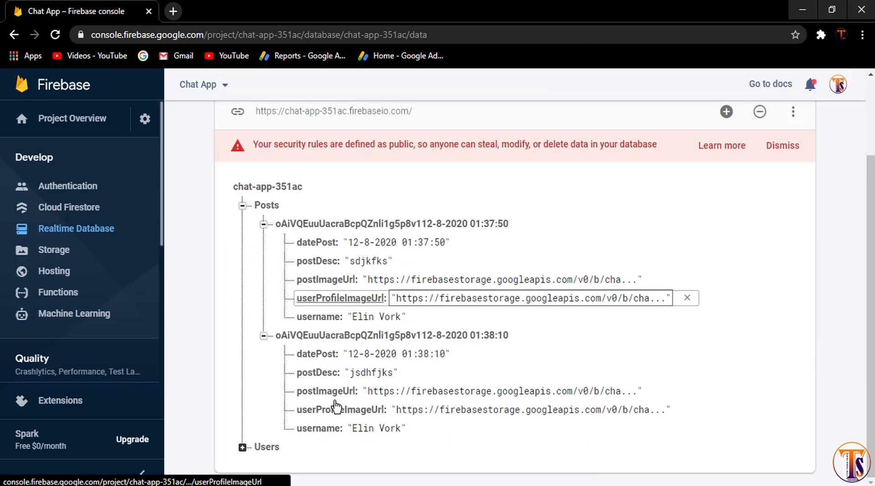
left_click(316, 354)
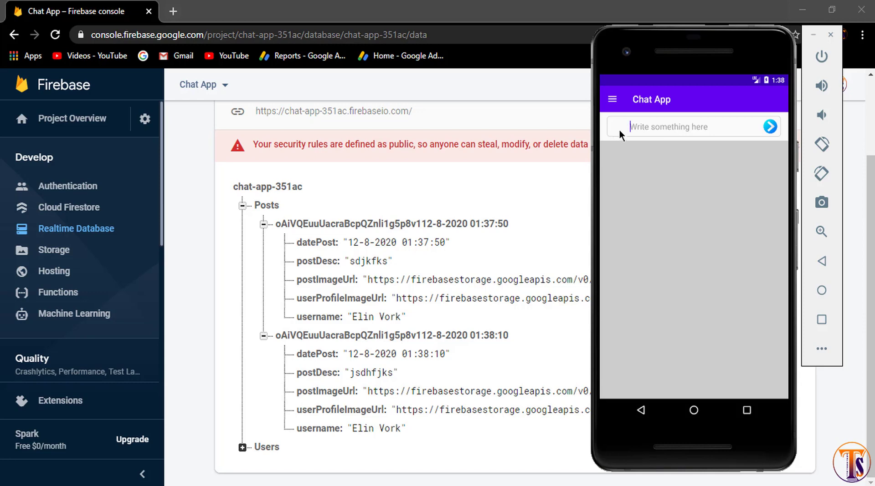
mouse_move(623, 209)
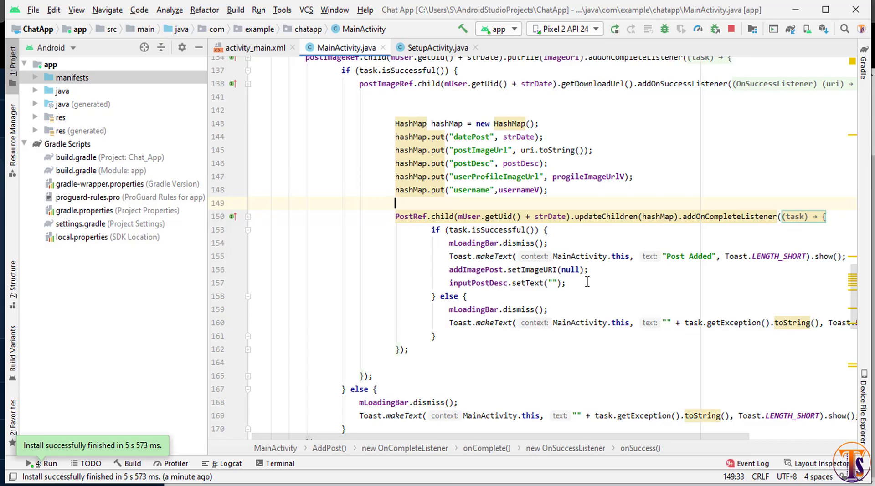
mouse_move(432, 271)
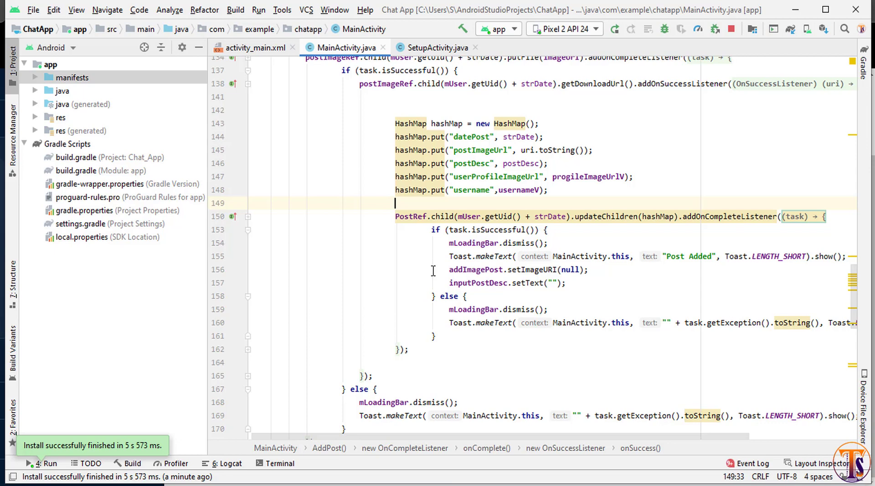
mouse_move(511, 274)
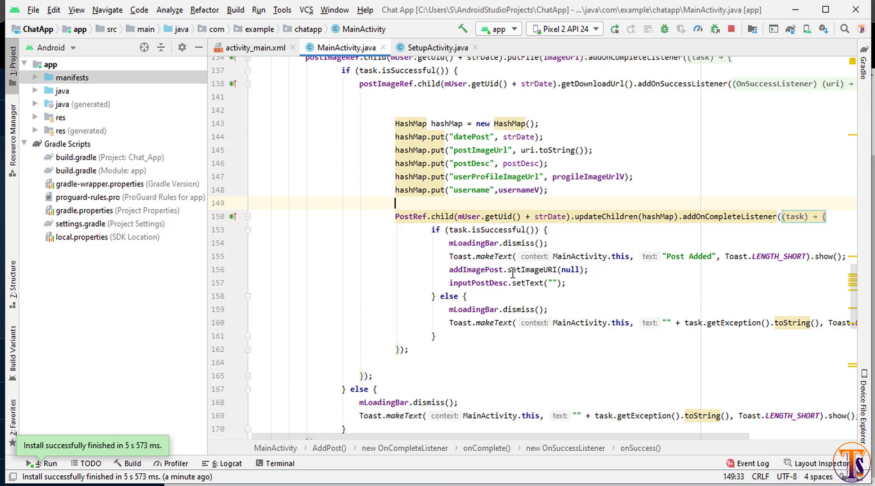
mouse_move(521, 274)
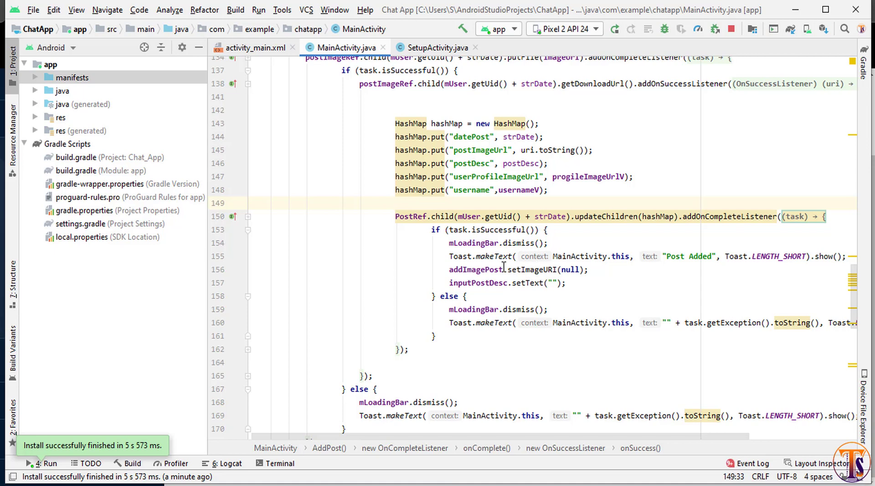
Replace setImageURI(null) with setImageResource(R.drawable.ic_add_post_image) and rerun the app
double_click(547, 270)
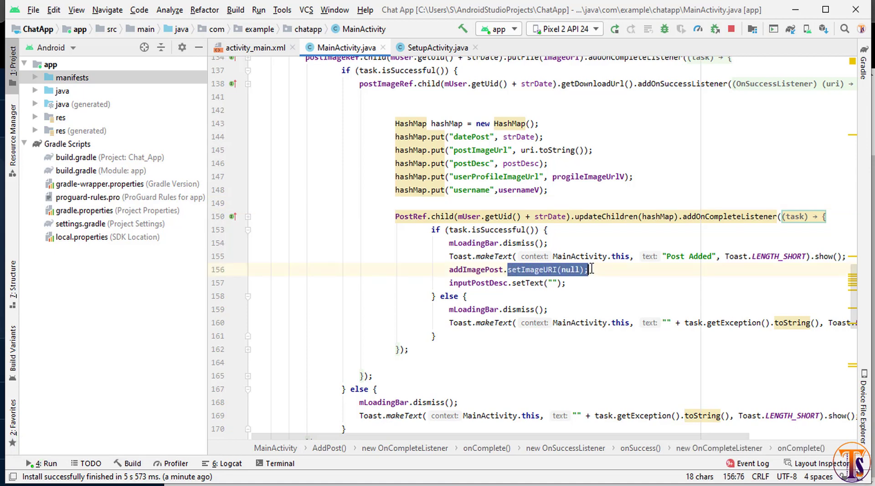
key("Delete")
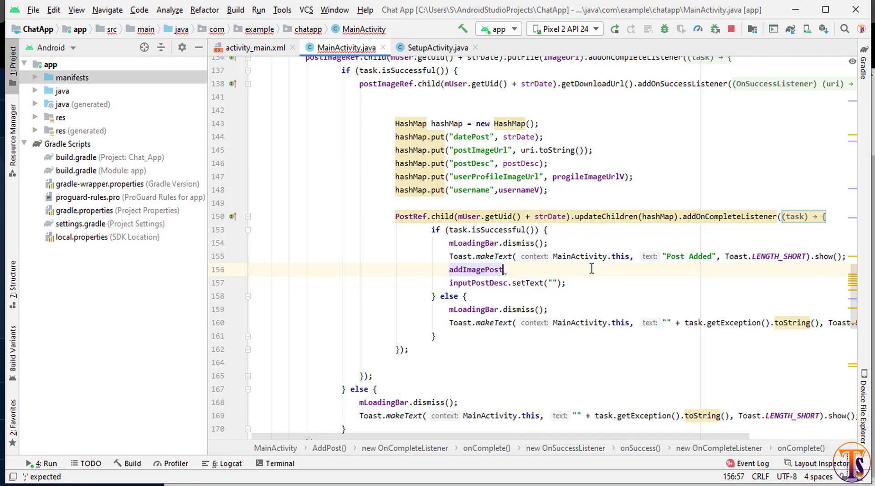
type(".setImageResource(R);")
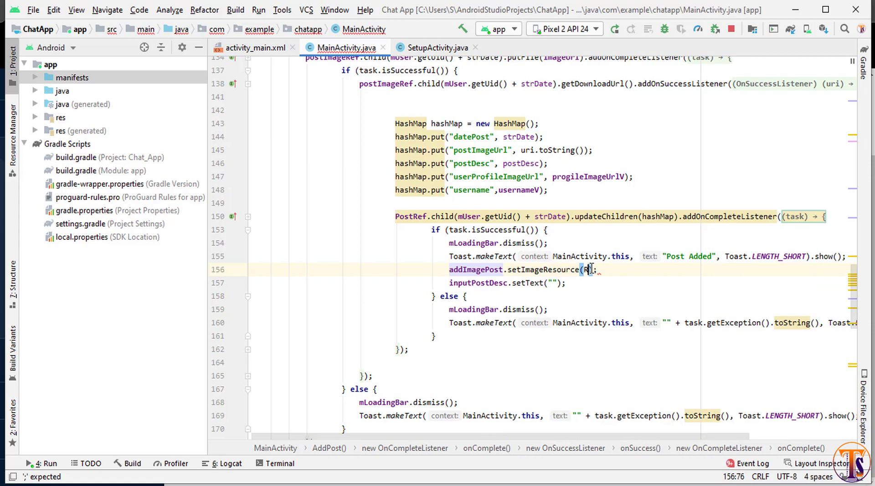
type(".drawable")
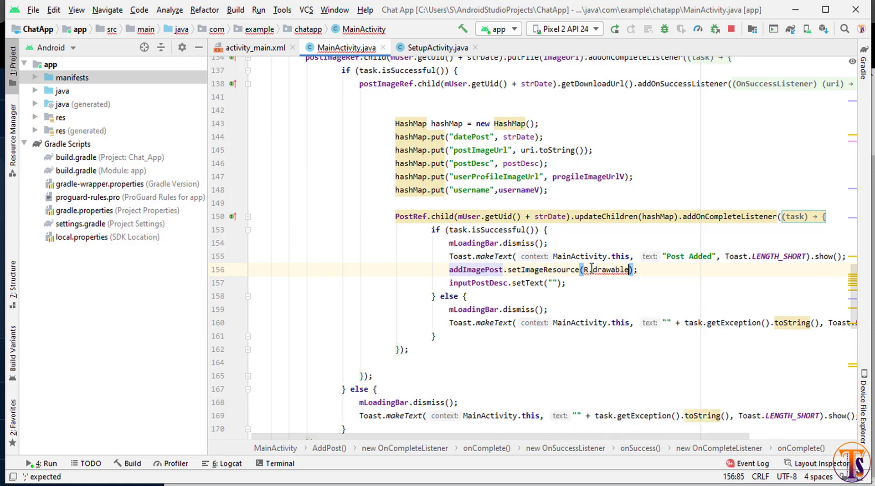
type(".id")
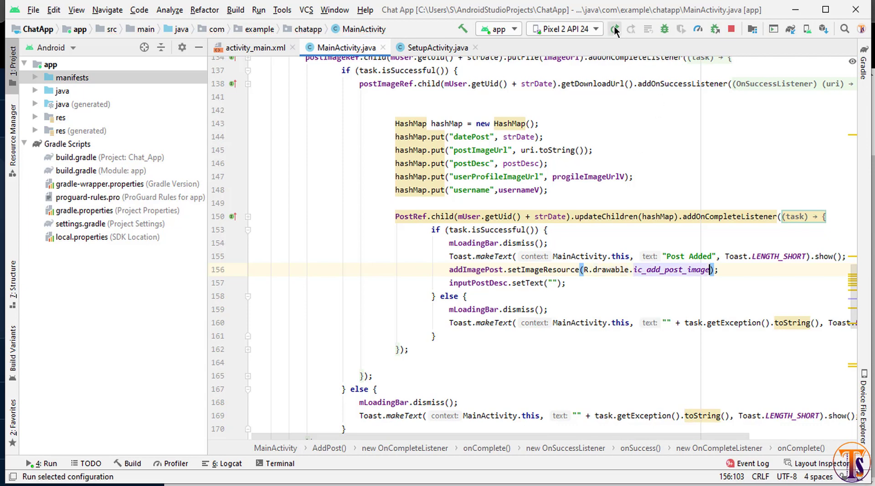
left_click(613, 28)
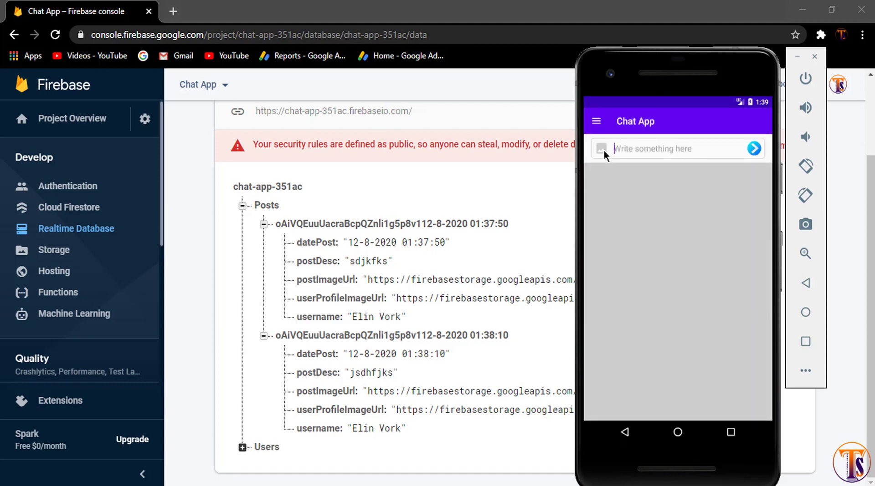
Attach c.jpg, enter text cvkzxjck and publish the third post
left_click(601, 149)
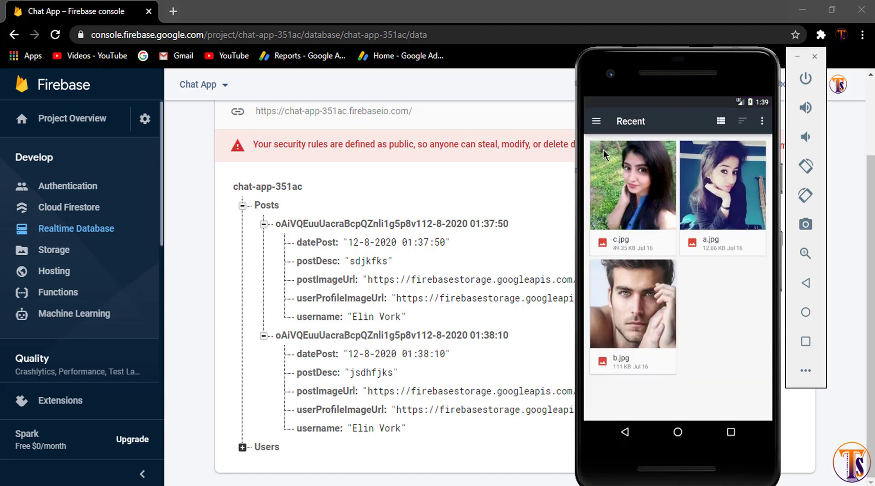
mouse_move(640, 175)
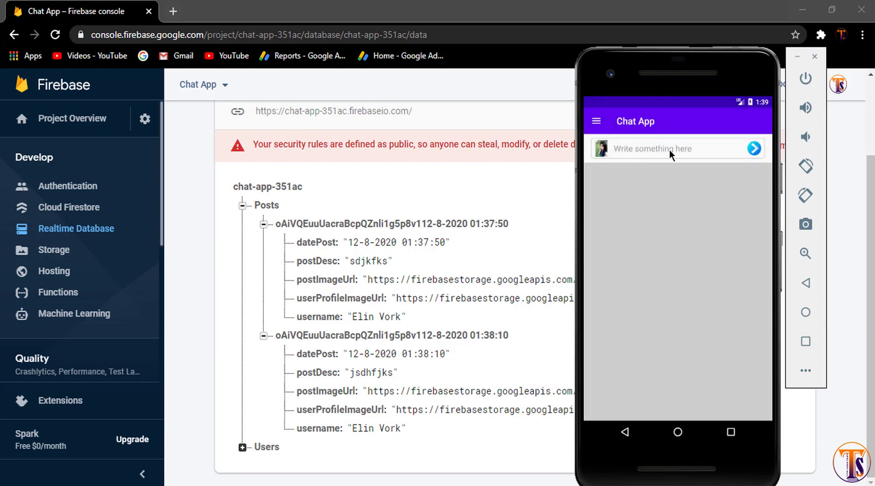
type("cvkzxjck")
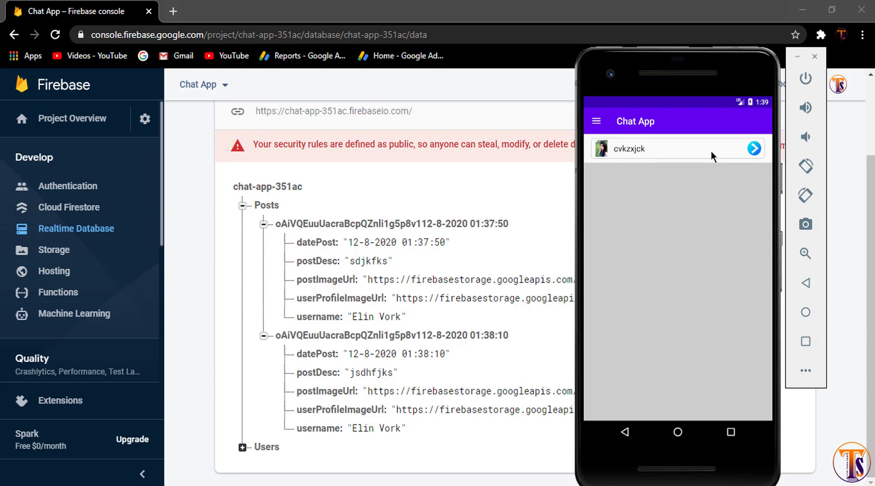
left_click(754, 148)
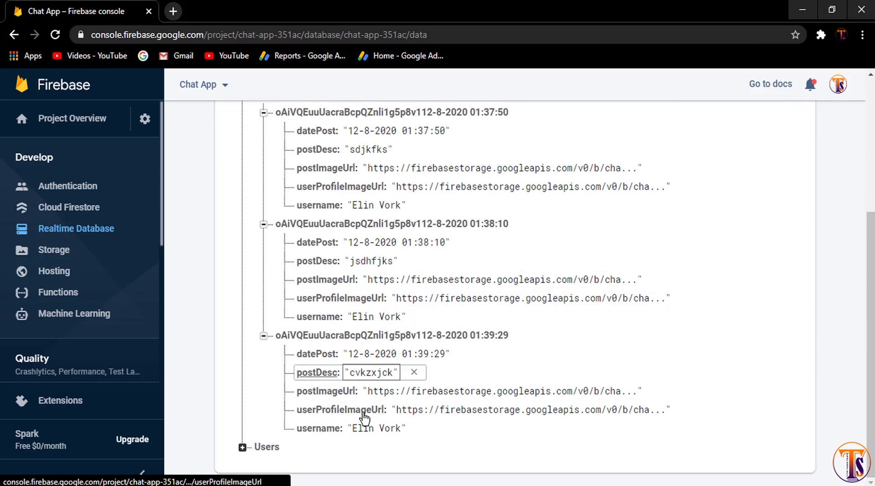
scroll("up", 3)
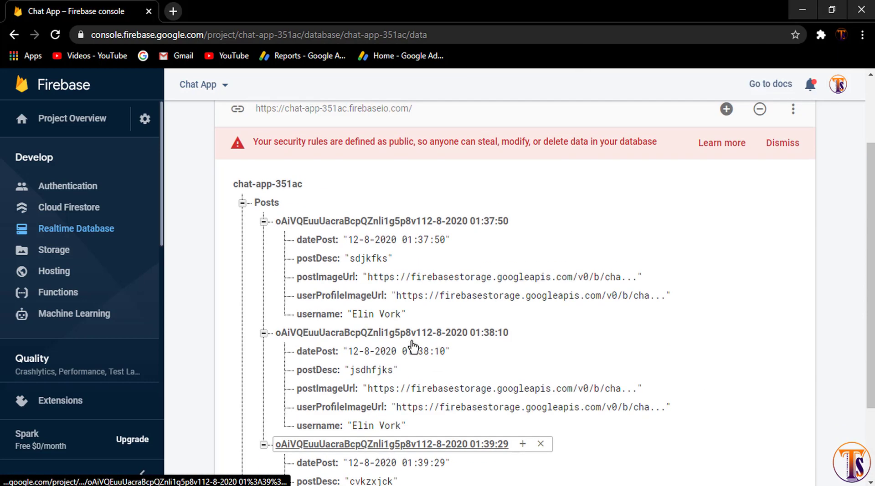
scroll("down", 3)
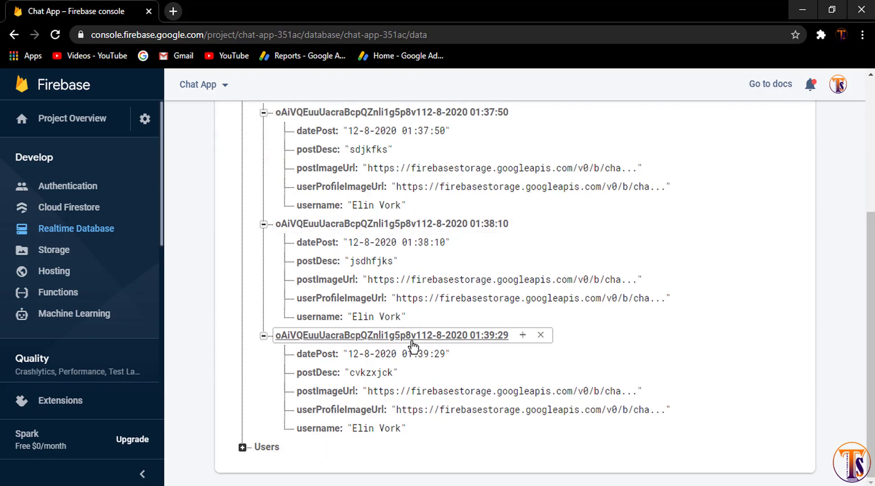
mouse_move(390, 335)
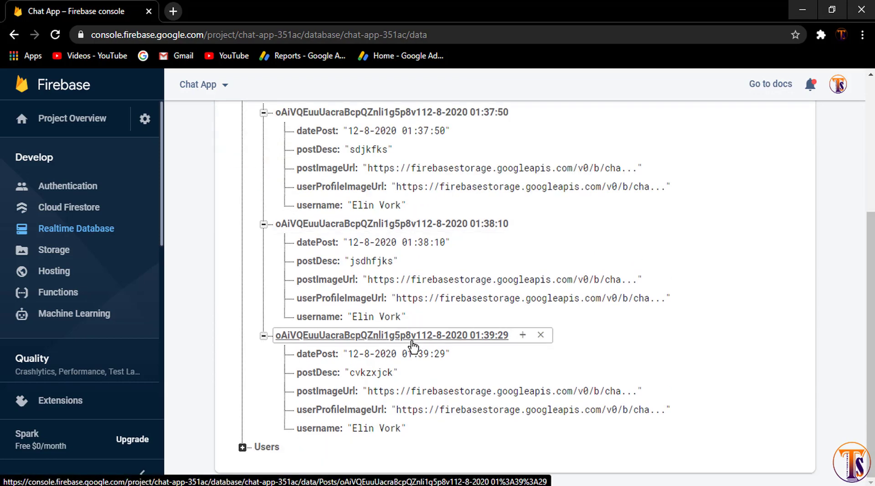